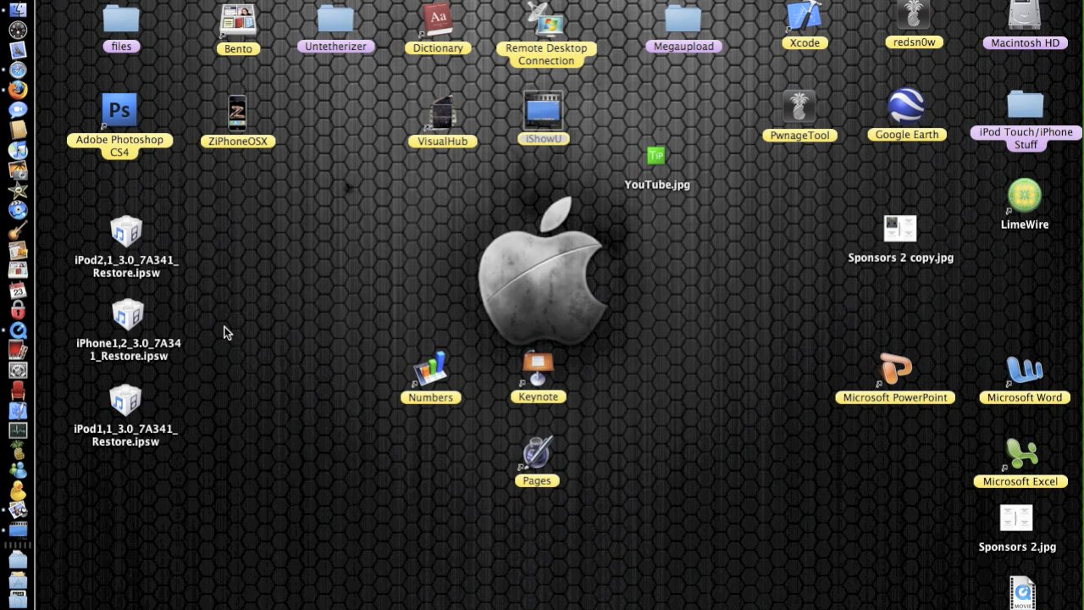
{"action": "mouse_move", "coordinate": [24, 72]}
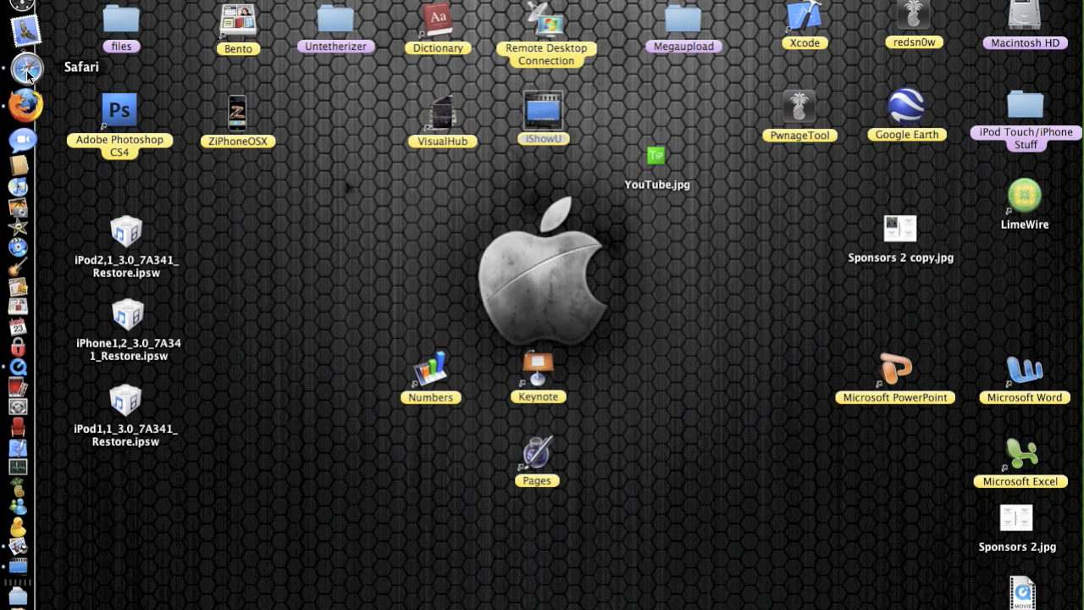
- Launch Safari and reopen the iPod and iPhone Firmware Download page from History
{"action": "left_click", "coordinate": [27, 71]}
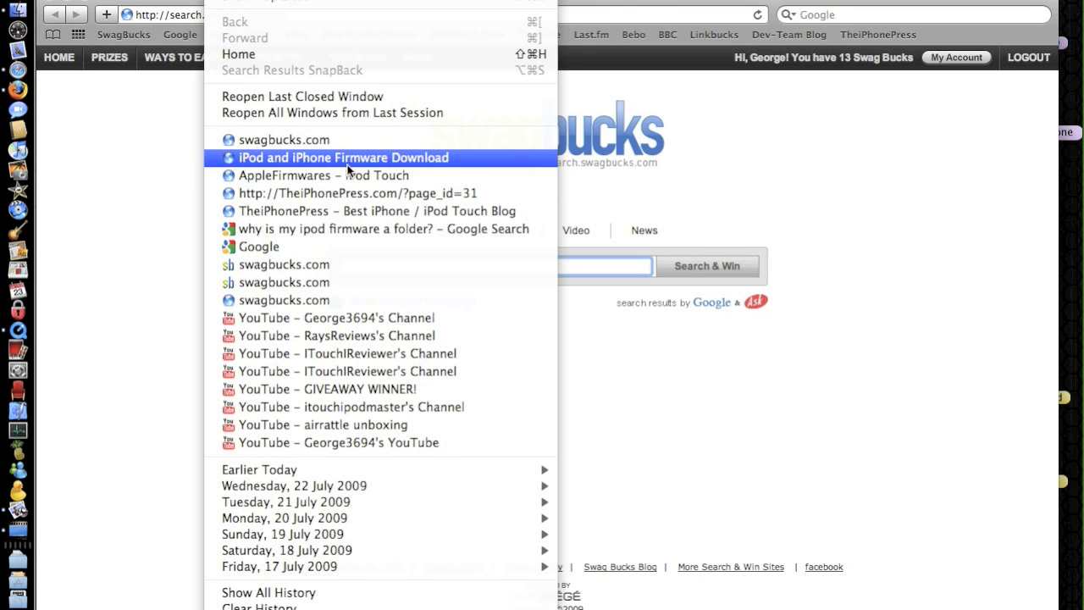
{"action": "left_click", "coordinate": [342, 157]}
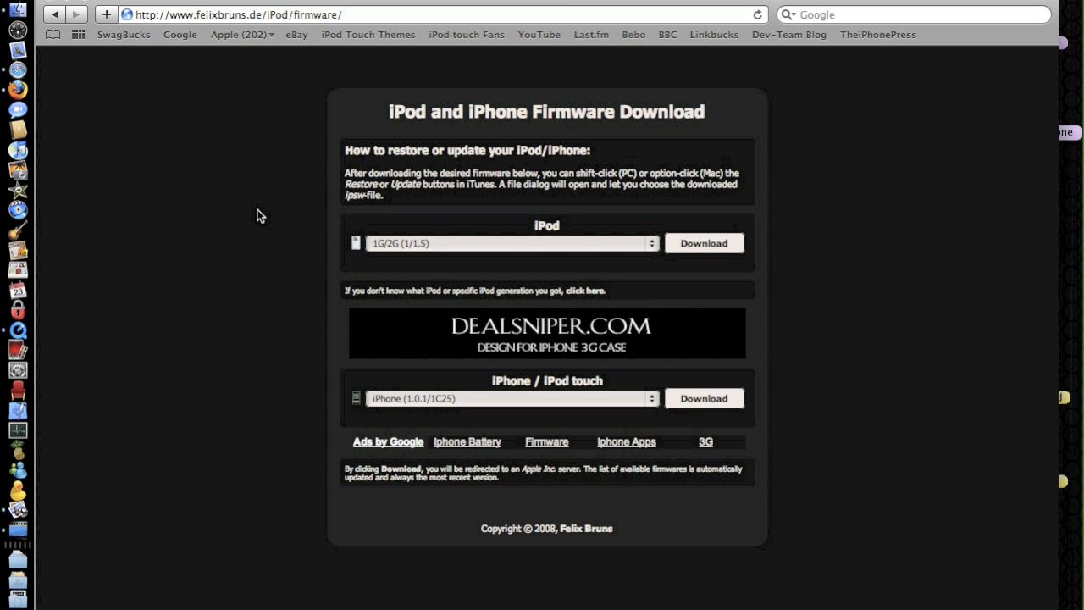
{"action": "mouse_move", "coordinate": [631, 399]}
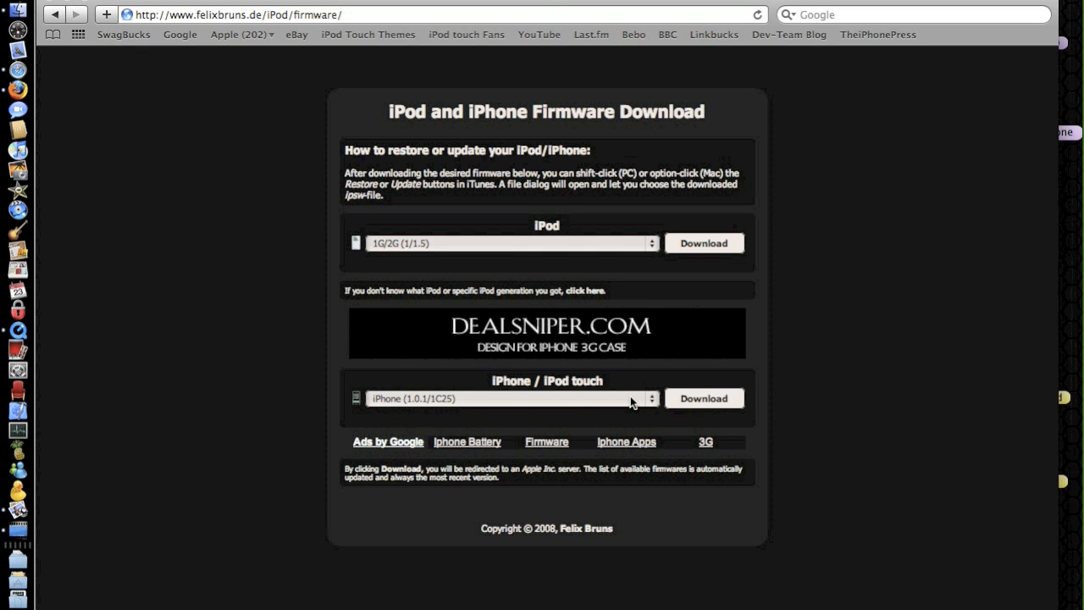
- Choose iPhone (1.1.1/3A109a) and start its download, which Safari saves as .ipsw.zip
{"action": "left_click", "coordinate": [511, 398]}
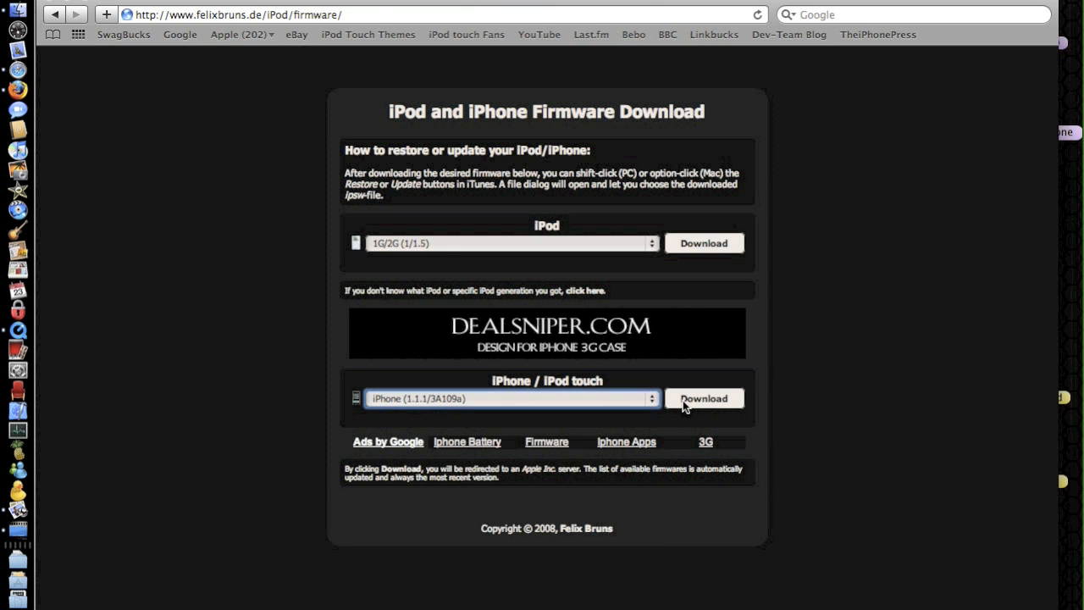
{"action": "left_click", "coordinate": [704, 398]}
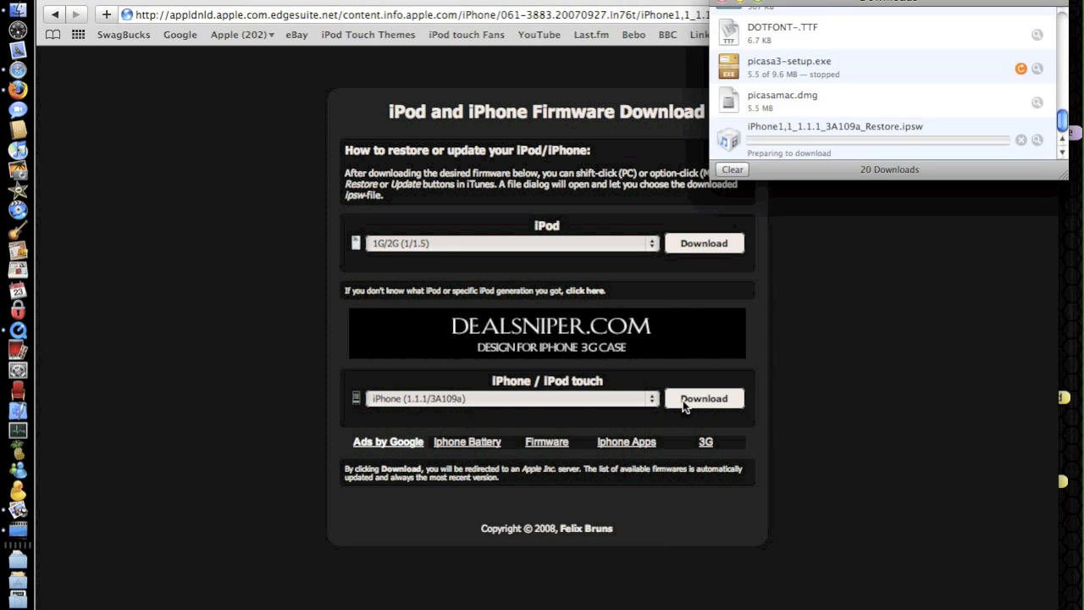
{"action": "left_click", "coordinate": [705, 398]}
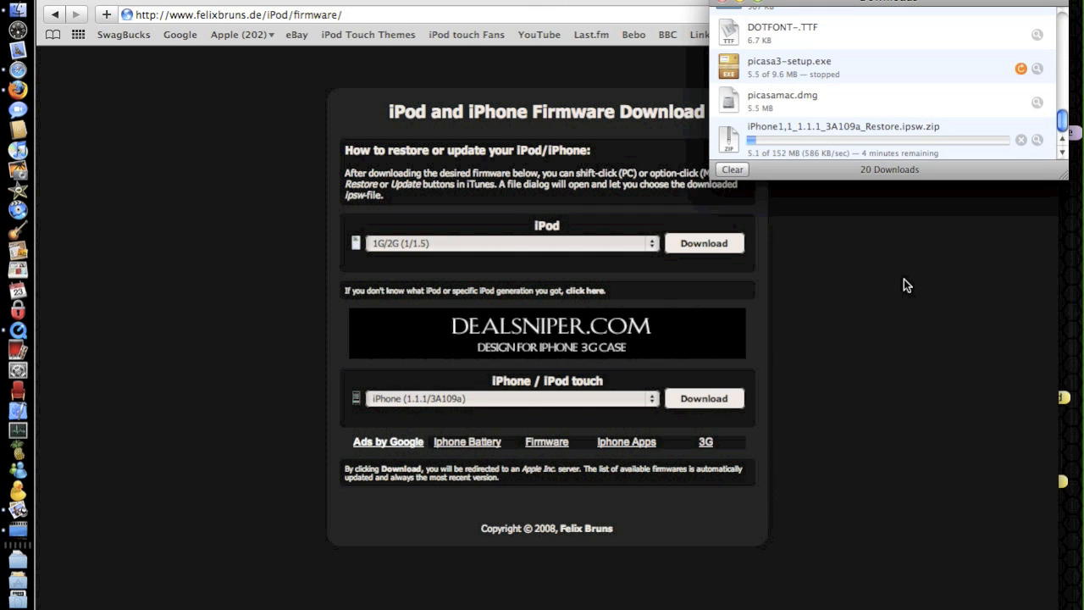
{"action": "mouse_move", "coordinate": [861, 189]}
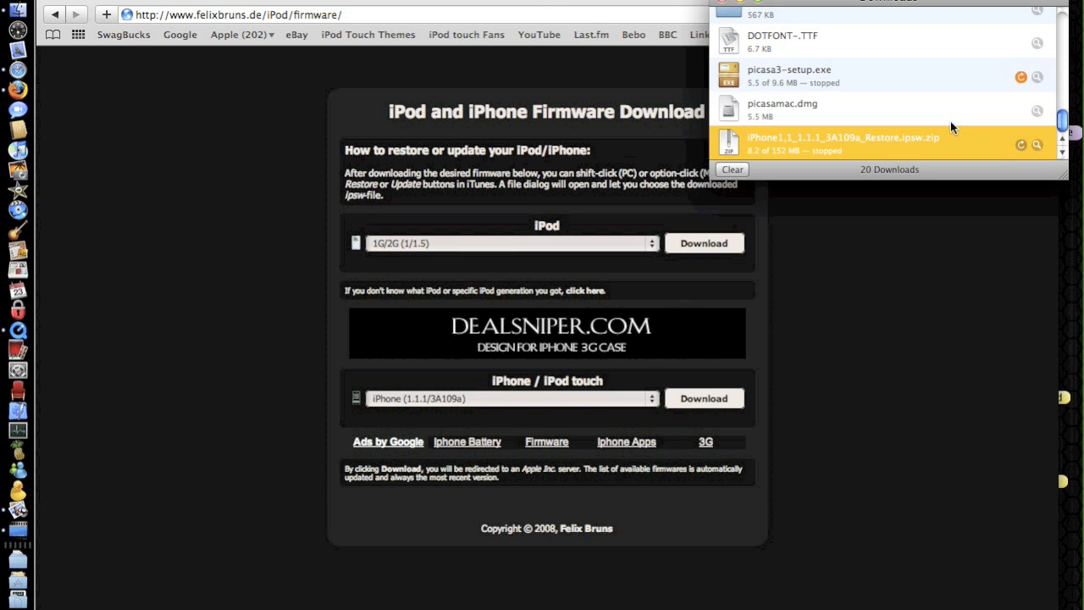
{"action": "mouse_move", "coordinate": [721, 5]}
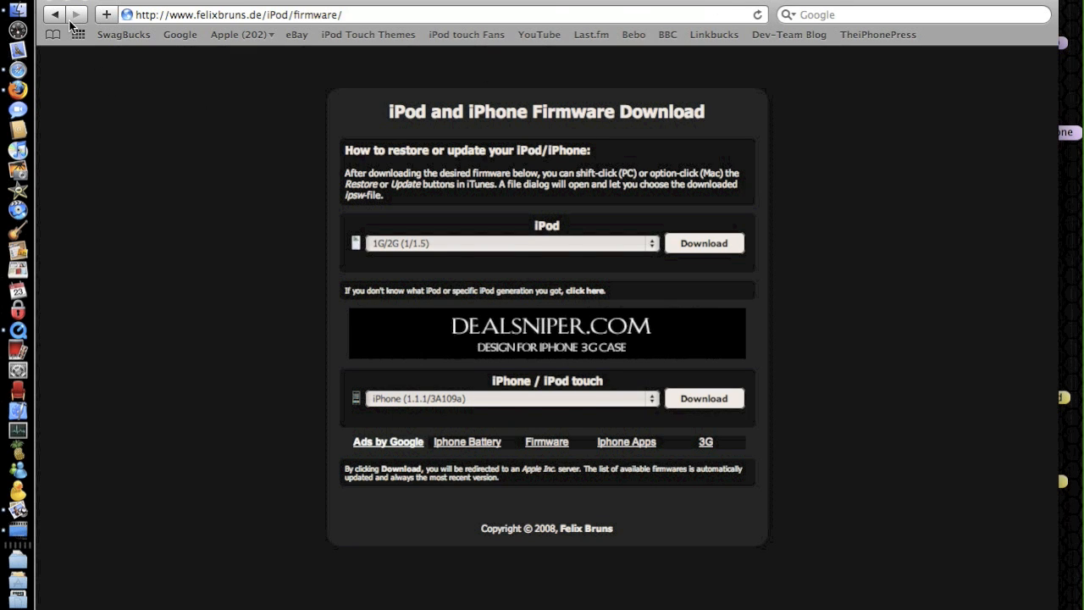
{"action": "left_click", "coordinate": [237, 13]}
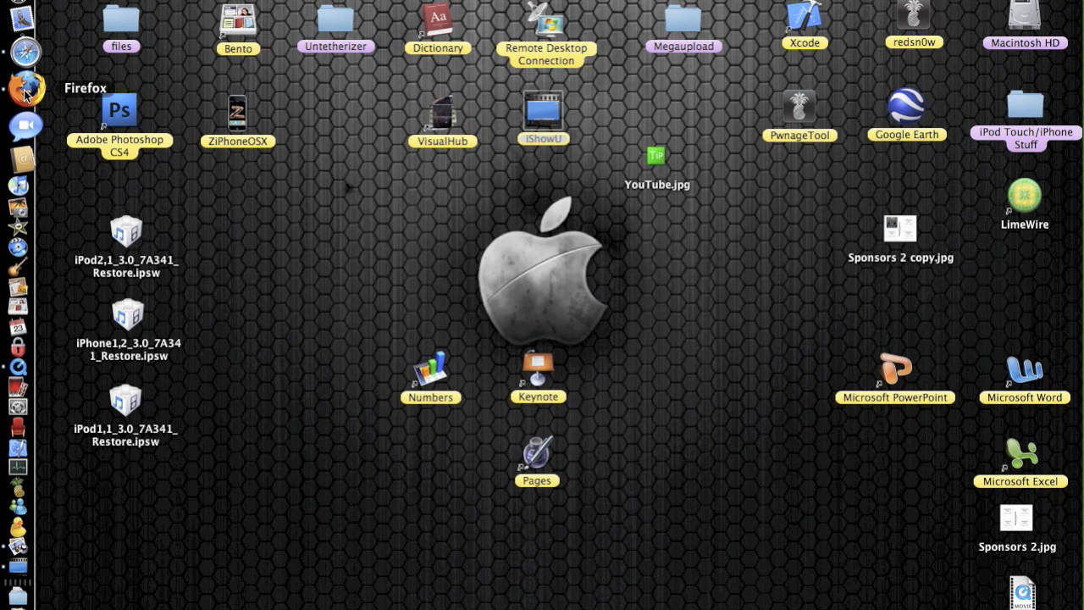
{"action": "left_click", "coordinate": [26, 88]}
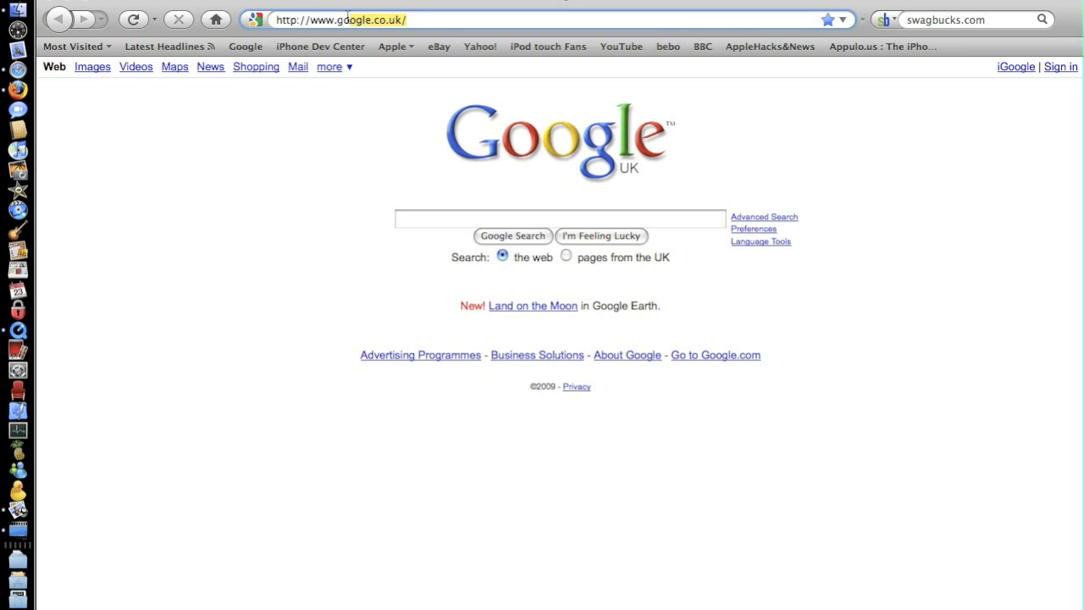
{"action": "type", "text": "http://www.felixbruns.de/iPod/firmware/"}
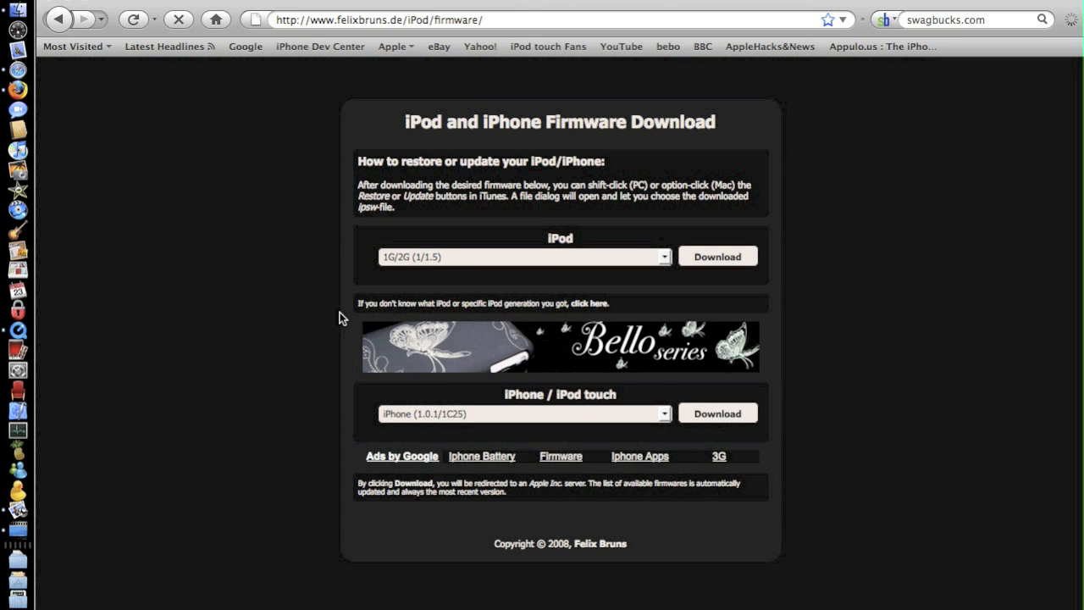
- Choose iPhone (1.1.1/3A109a) and request the download, prompting to save the .ipsw file
{"action": "left_click", "coordinate": [664, 413]}
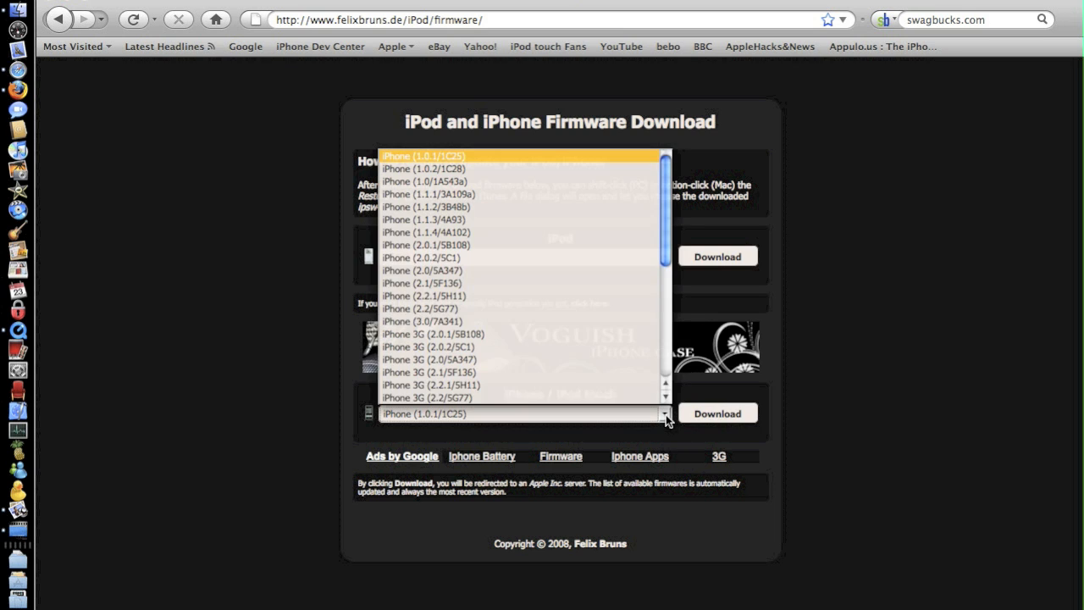
{"action": "mouse_move", "coordinate": [532, 206]}
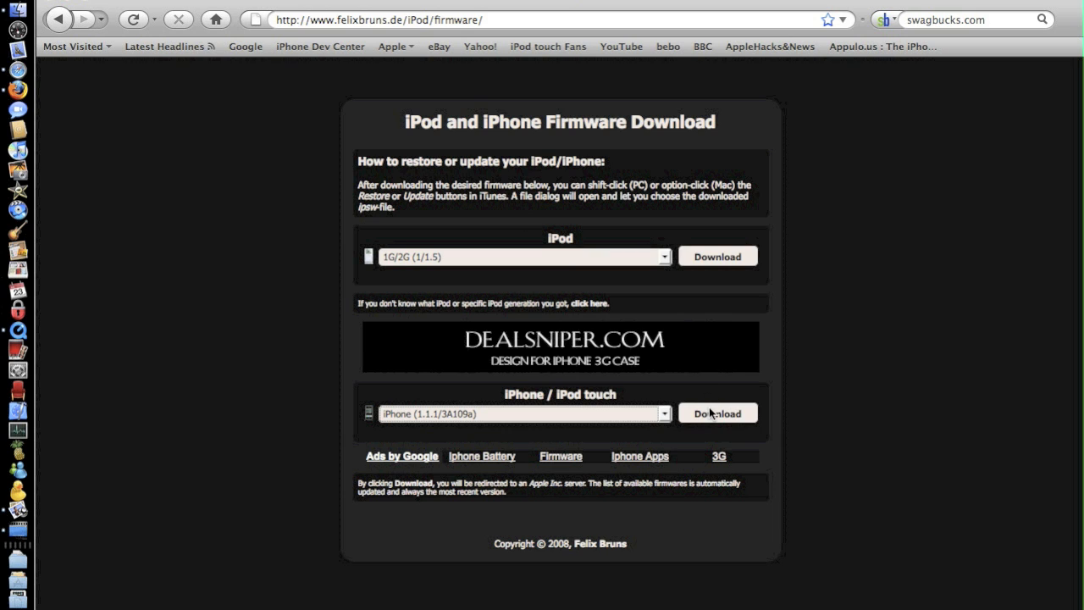
{"action": "left_click", "coordinate": [718, 414]}
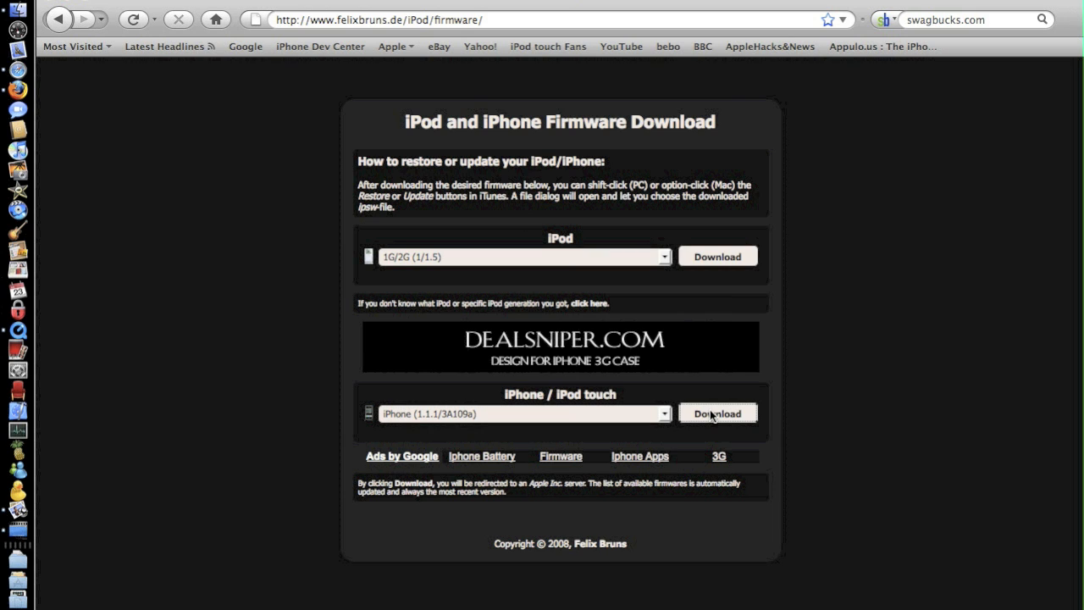
{"action": "left_click", "coordinate": [718, 413]}
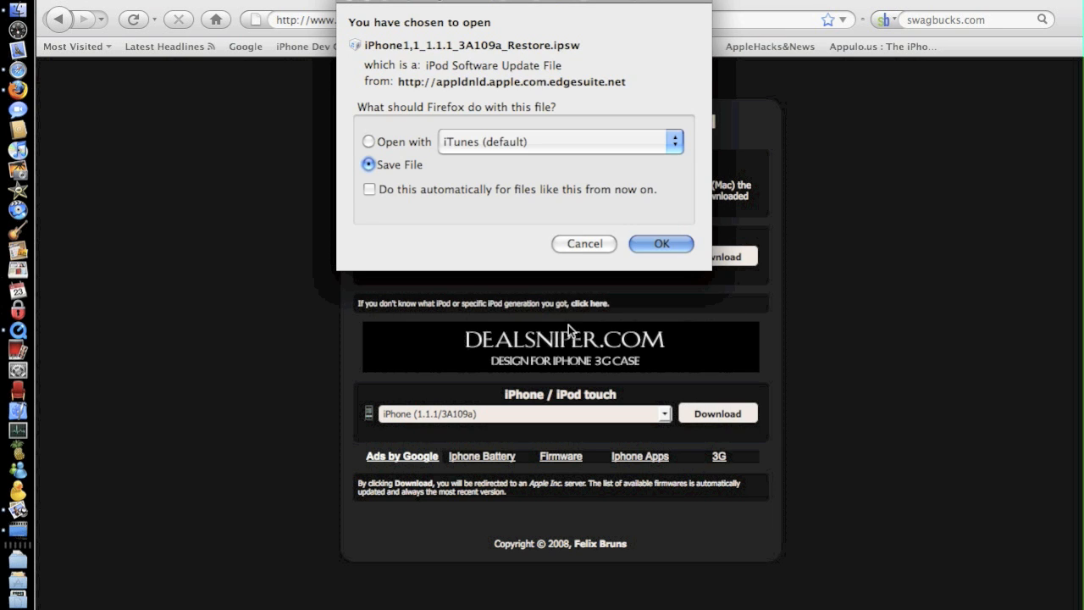
{"action": "mouse_move", "coordinate": [354, 58]}
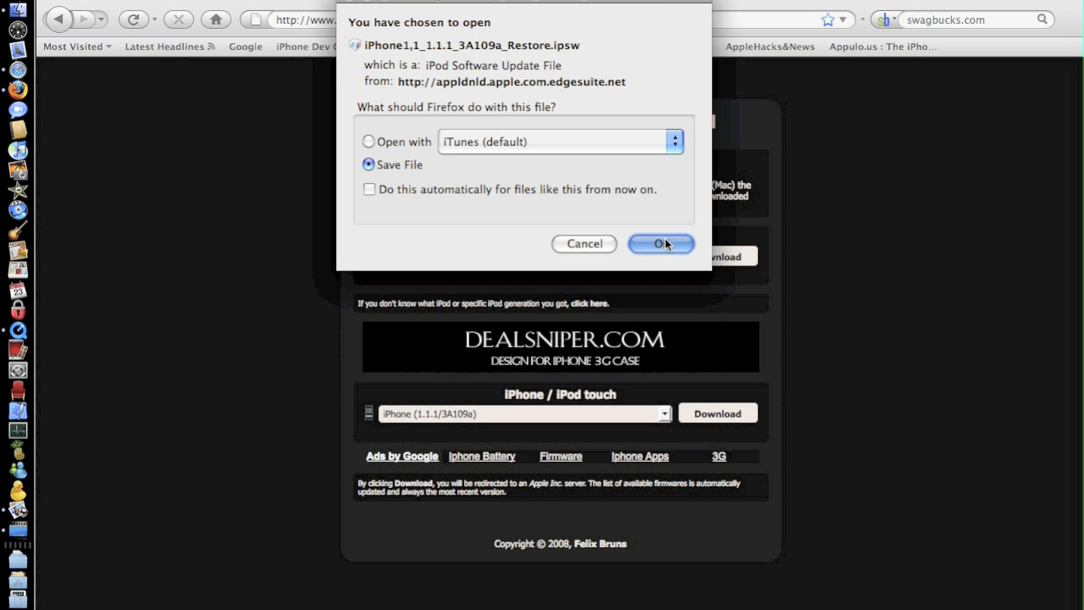
- Save iPhone1,1_1.1.1_3A109a_Restore.ipsw to the Desktop, starting the .ipsw download
{"action": "left_click", "coordinate": [661, 244]}
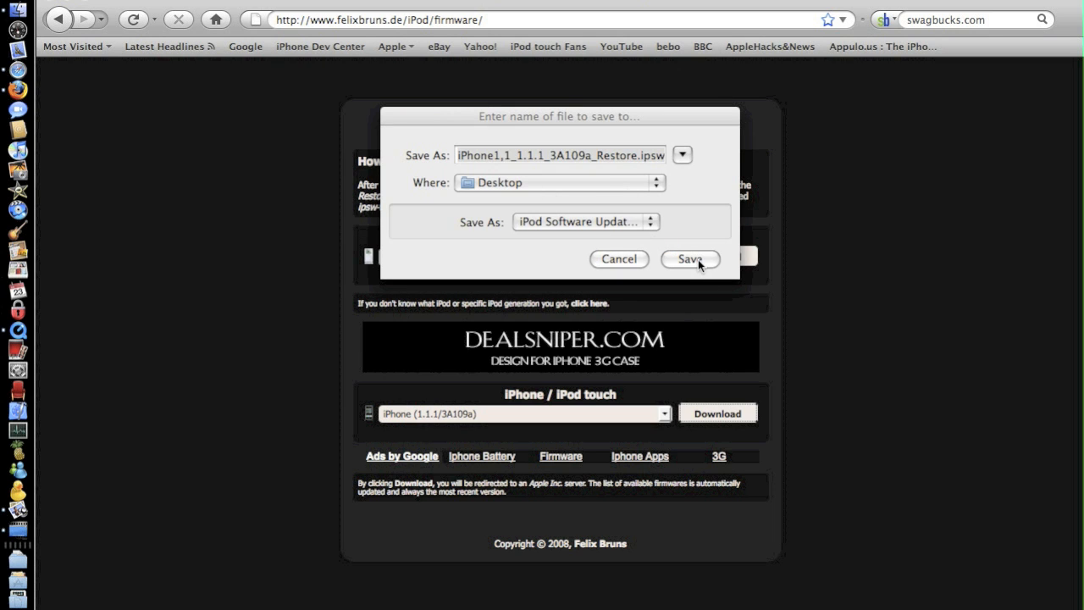
{"action": "left_click", "coordinate": [689, 258]}
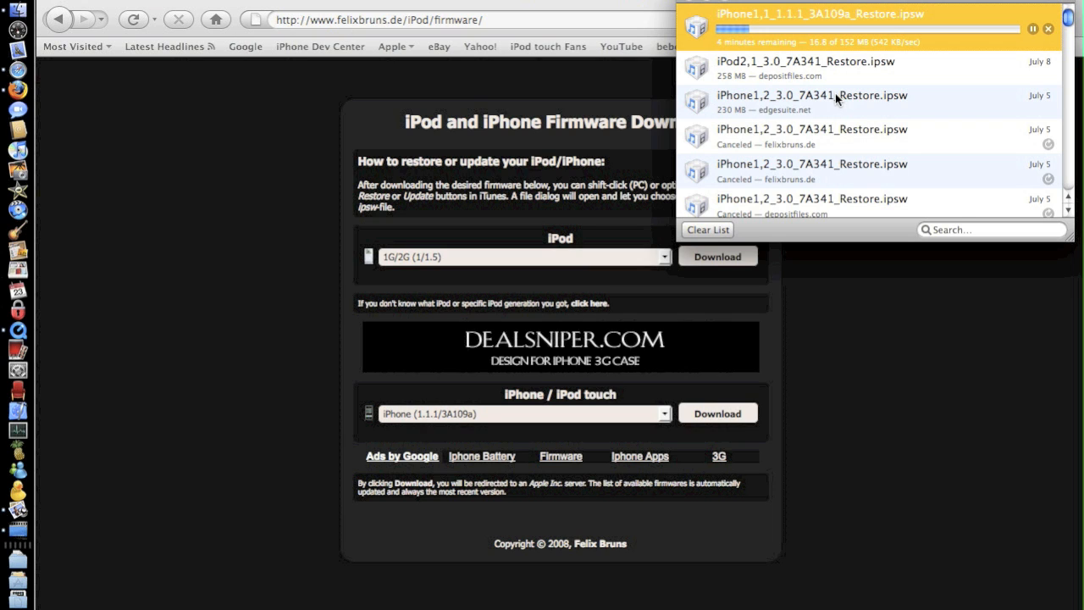
{"action": "mouse_move", "coordinate": [794, 83]}
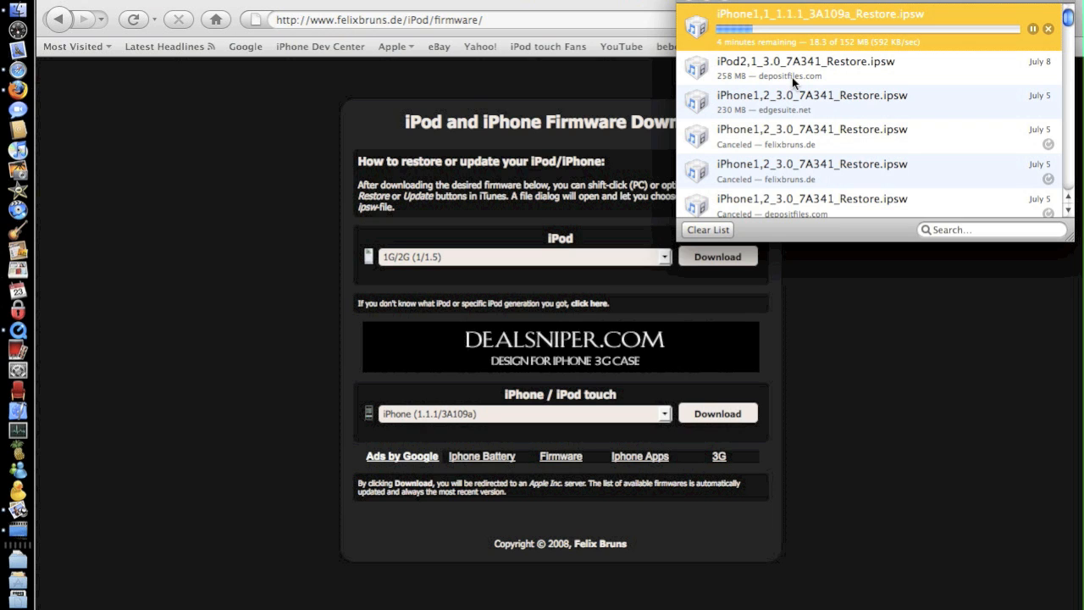
{"action": "mouse_move", "coordinate": [719, 118]}
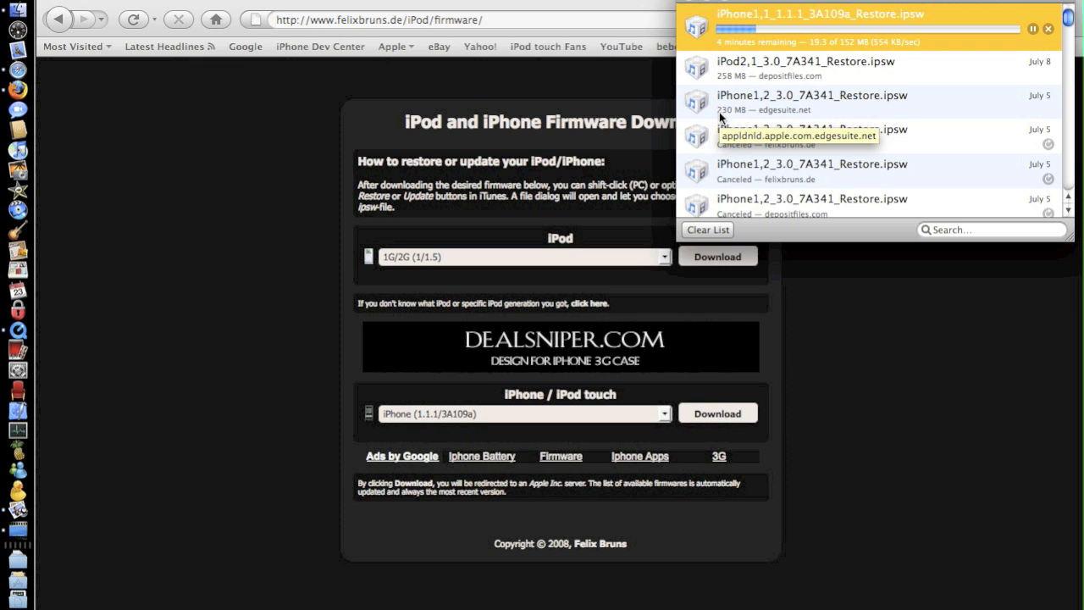